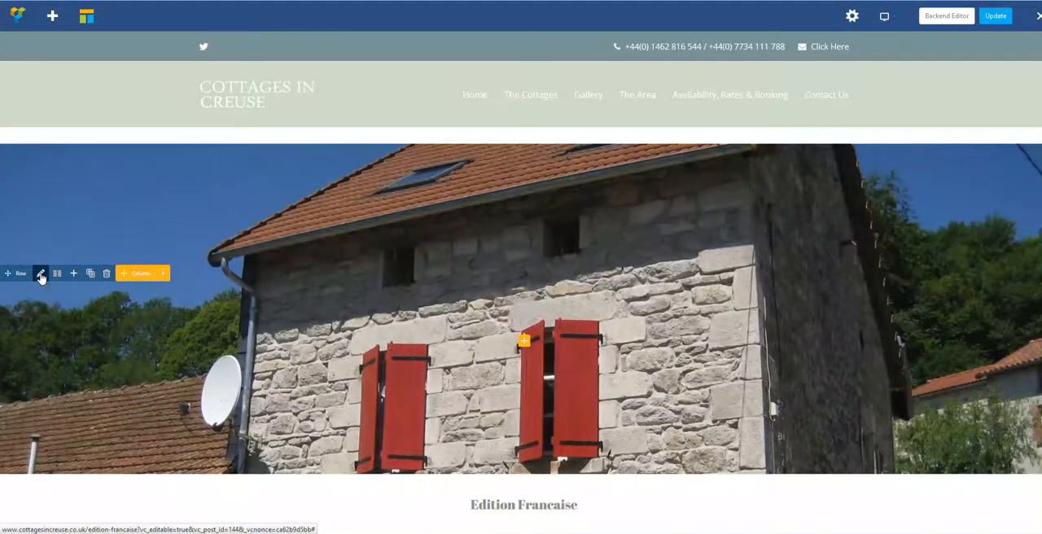
# Give the top row a simple parallax background of the stone cottage photo at speed 1.5
pyautogui.click(41, 273)
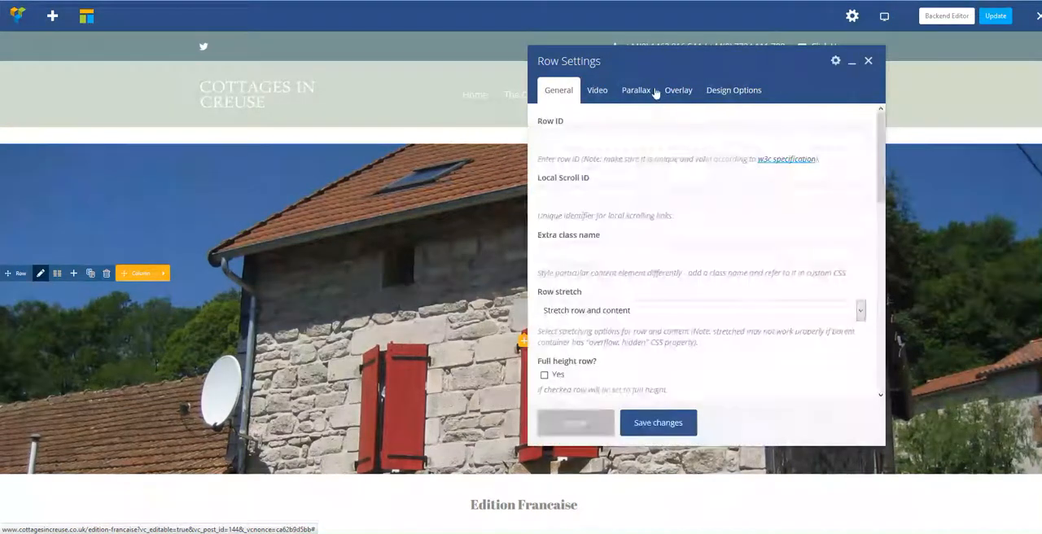
pyautogui.click(636, 89)
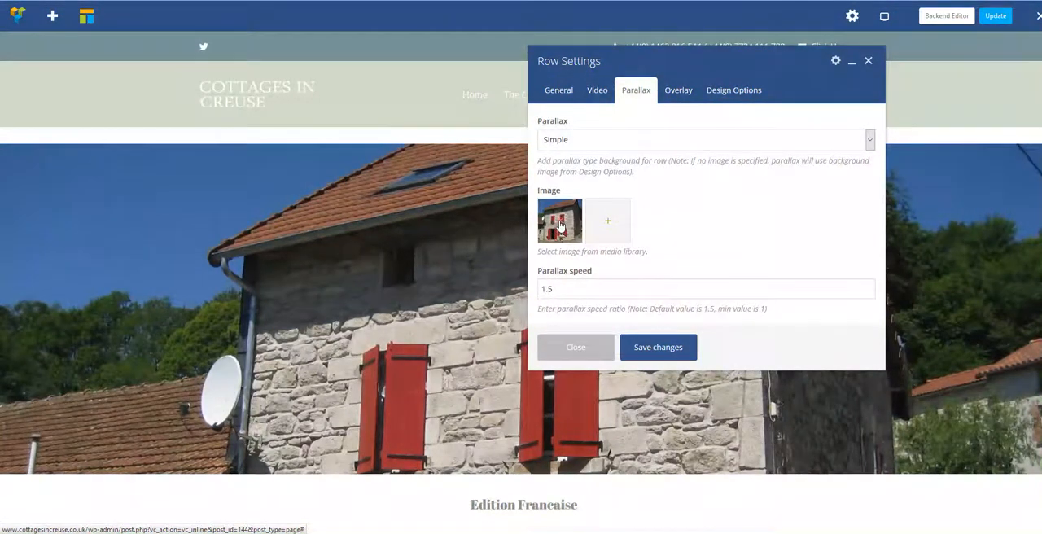
pyautogui.moveTo(604, 226)
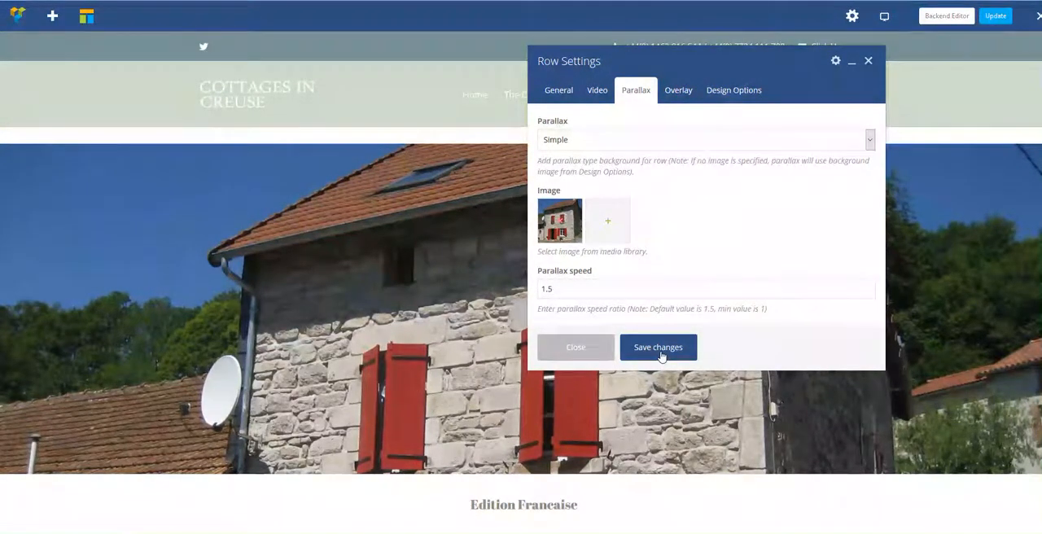
pyautogui.click(657, 347)
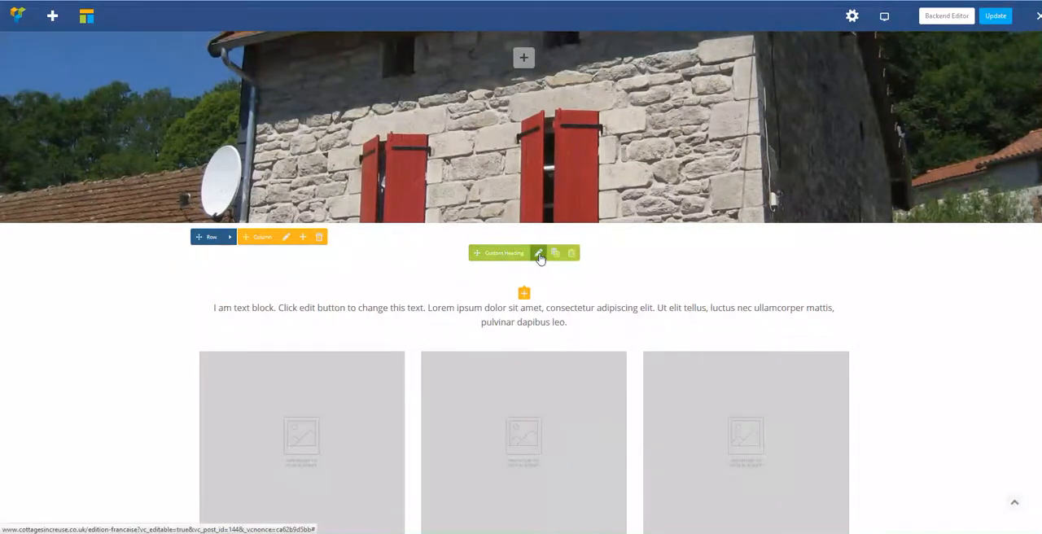
pyautogui.moveTo(539, 253)
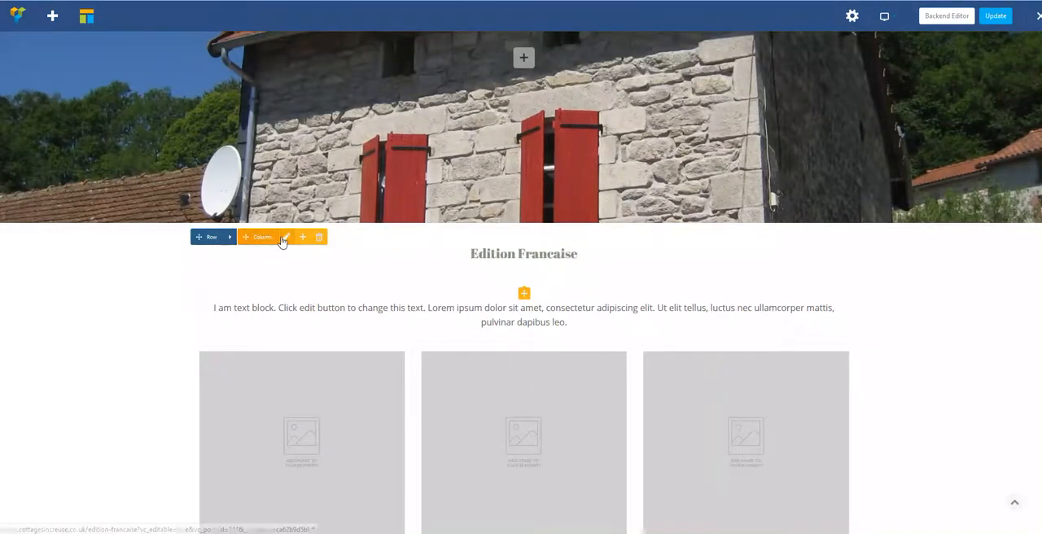
pyautogui.moveTo(213, 237)
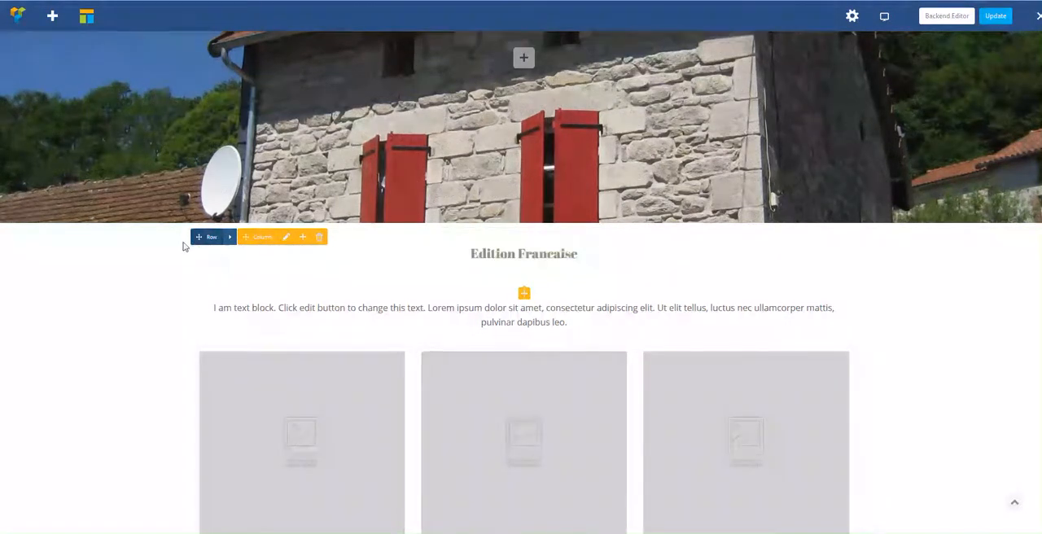
pyautogui.moveTo(286, 237)
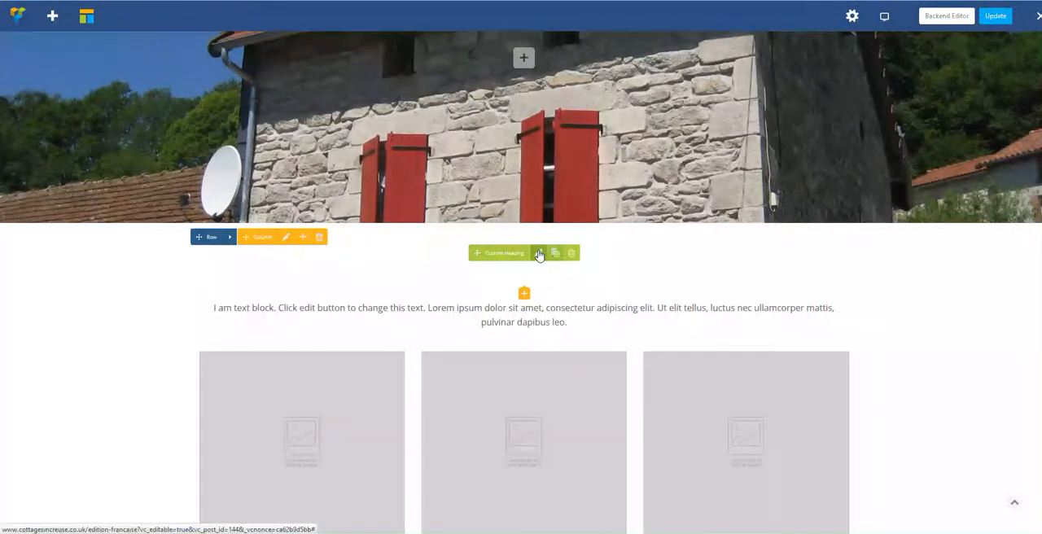
pyautogui.click(540, 254)
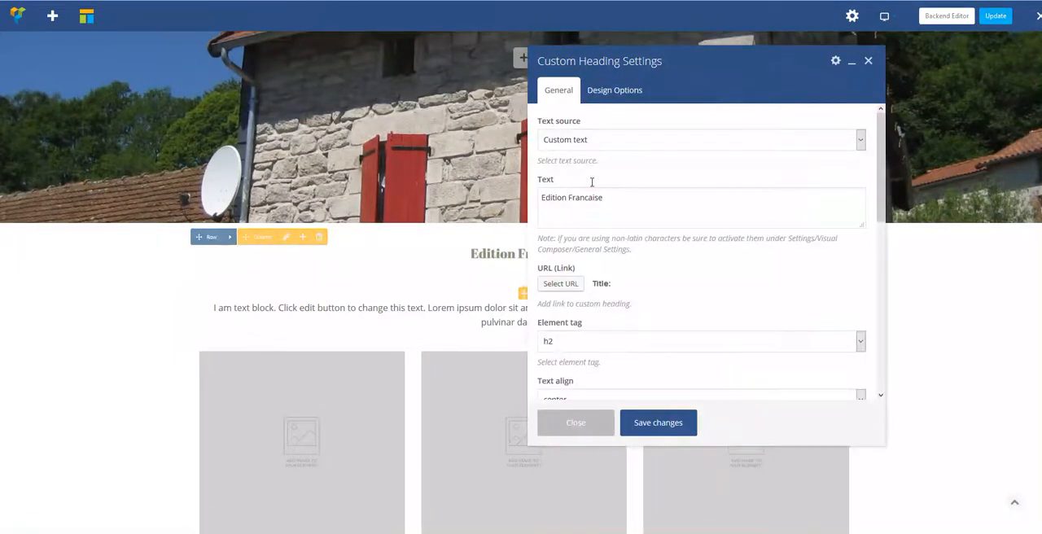
pyautogui.click(632, 209)
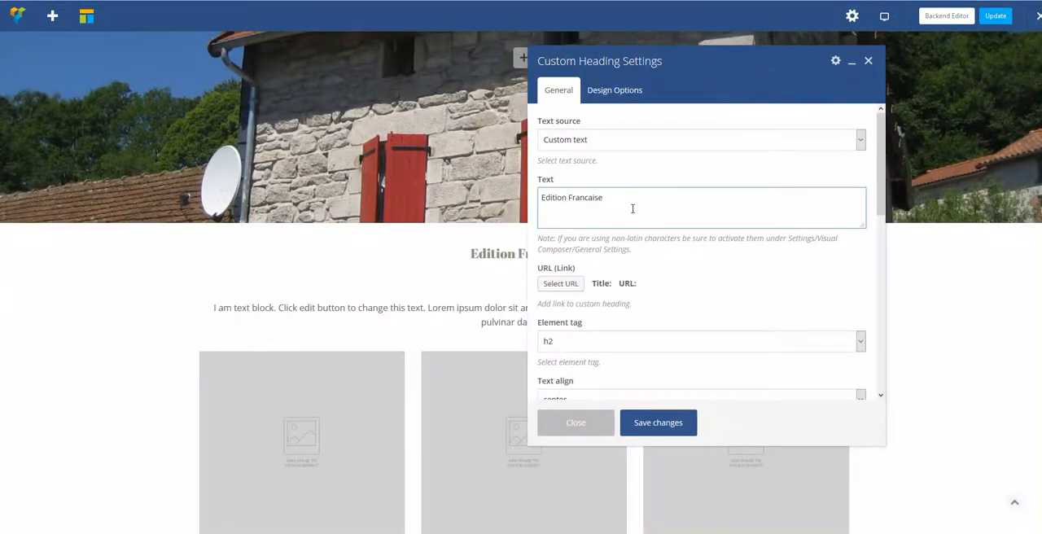
pyautogui.click(658, 423)
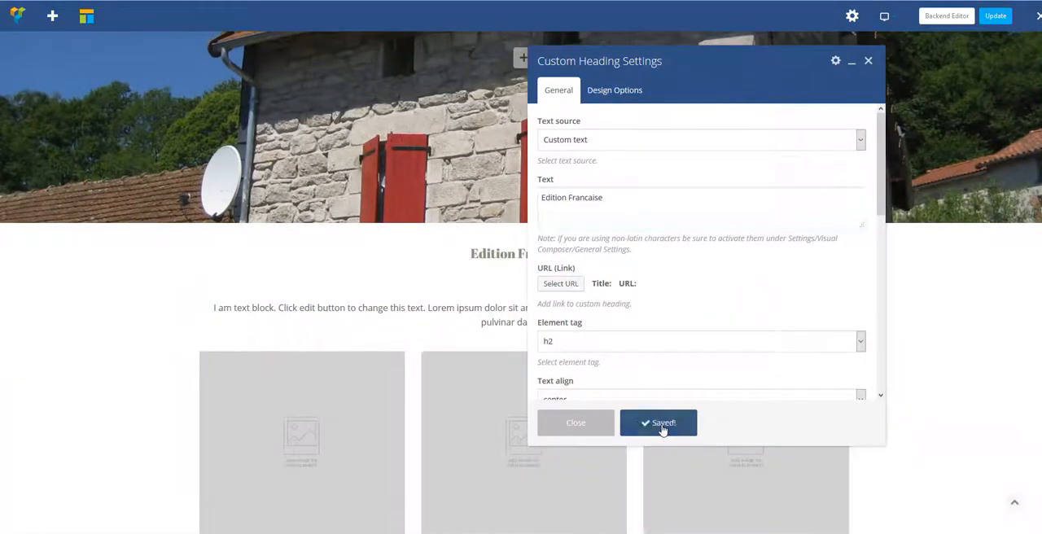
pyautogui.click(658, 422)
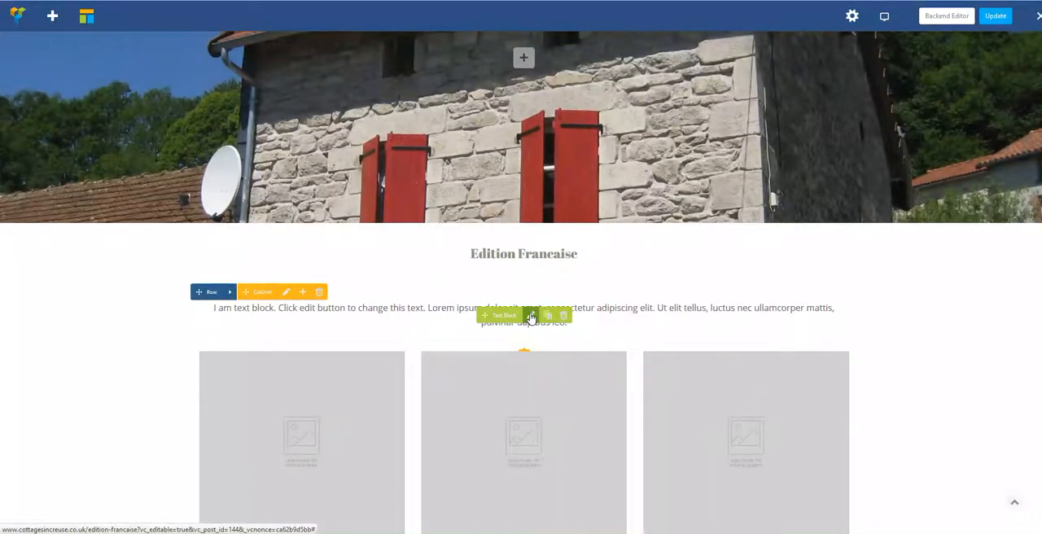
pyautogui.click(530, 316)
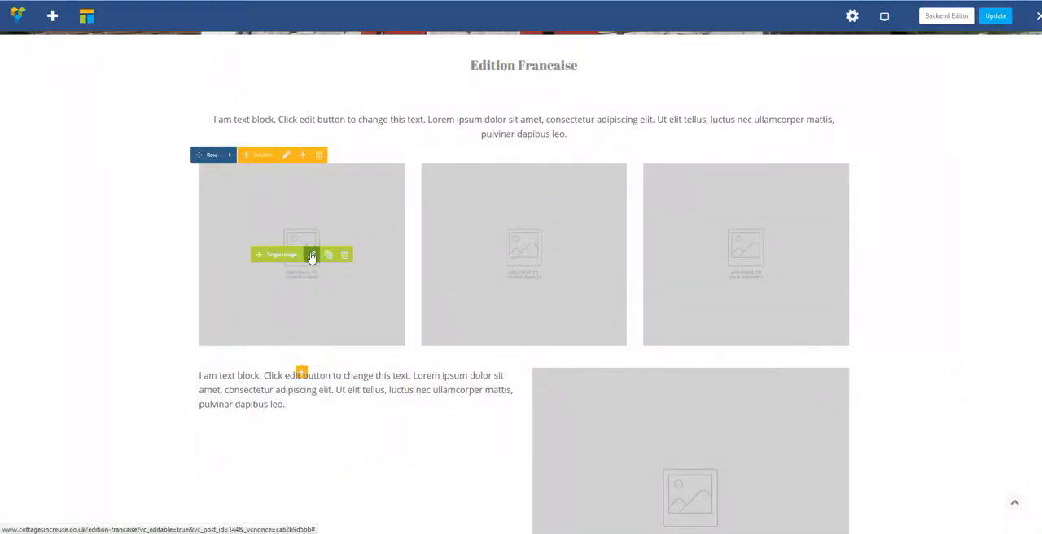
# Pick the green hillside landscape photo (Header 4) for the first Single Image element
pyautogui.click(312, 254)
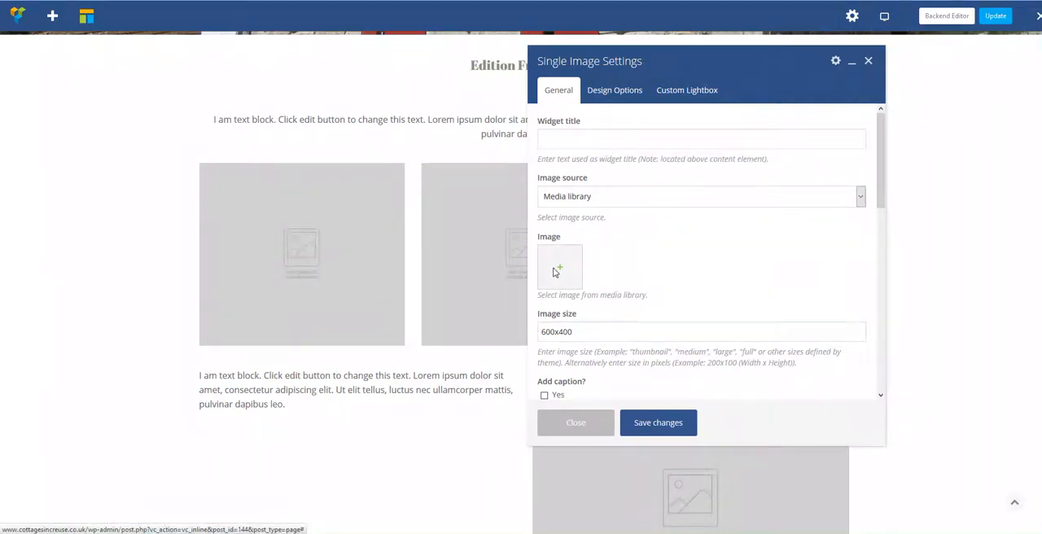
pyautogui.click(560, 267)
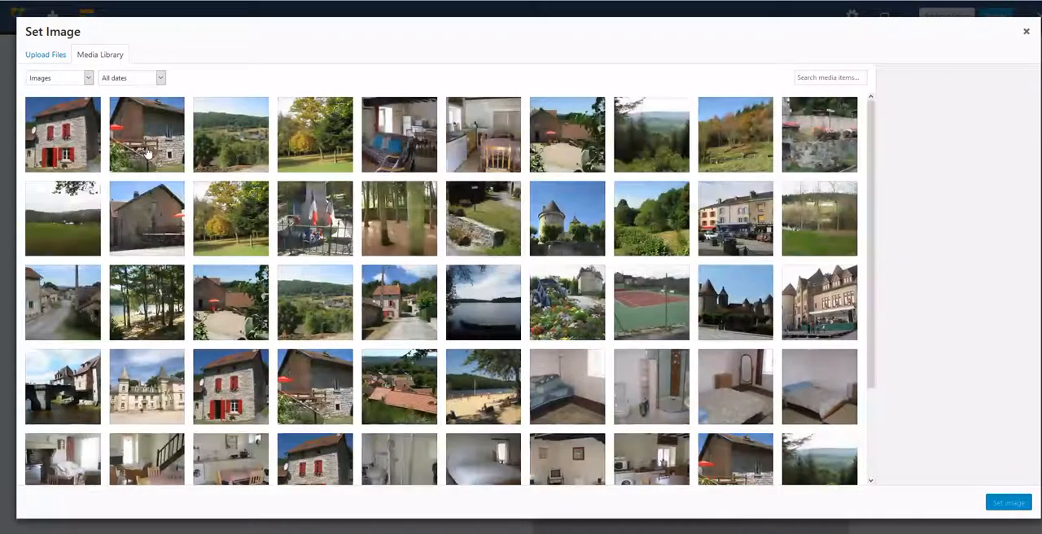
pyautogui.click(230, 134)
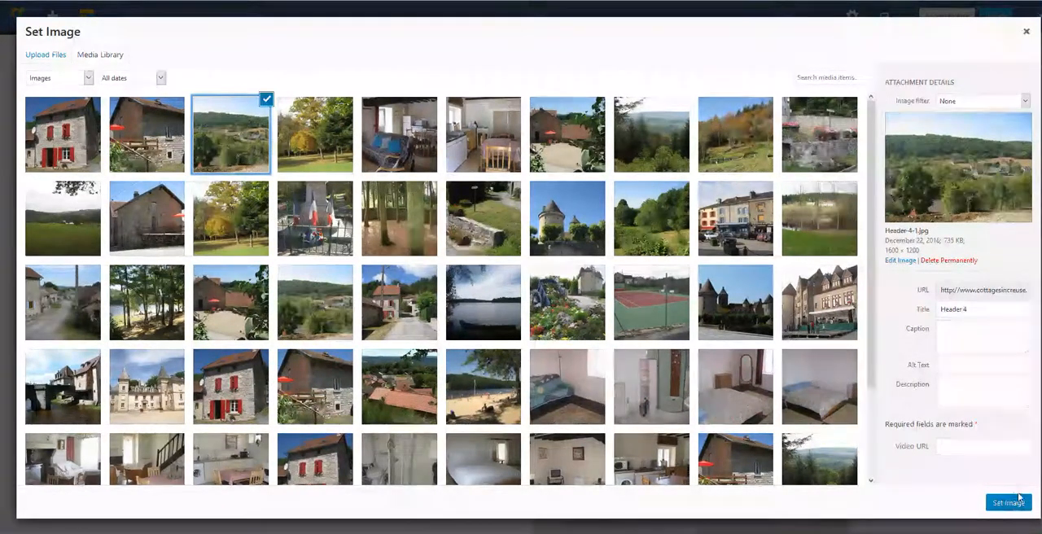
pyautogui.click(1008, 501)
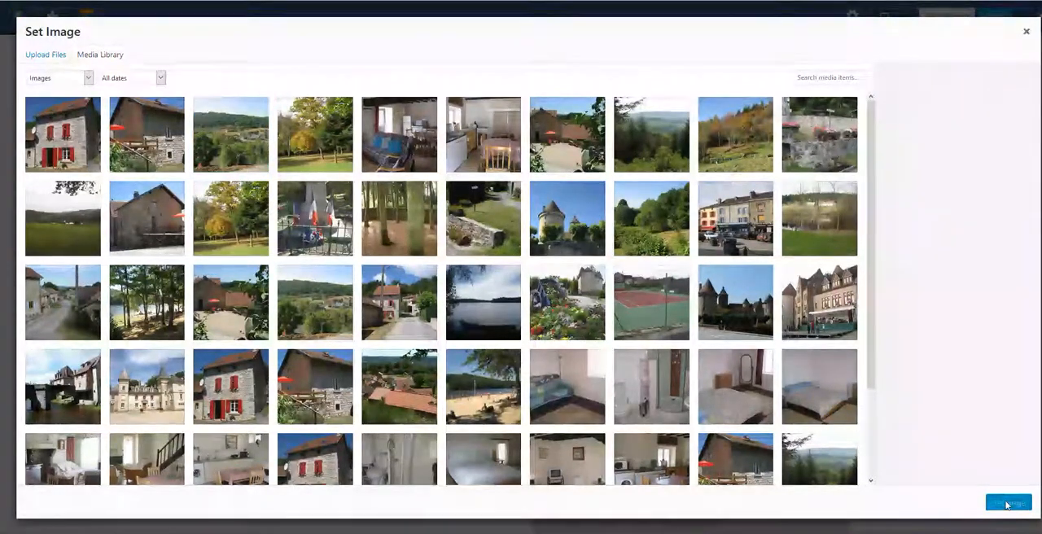
pyautogui.click(1008, 503)
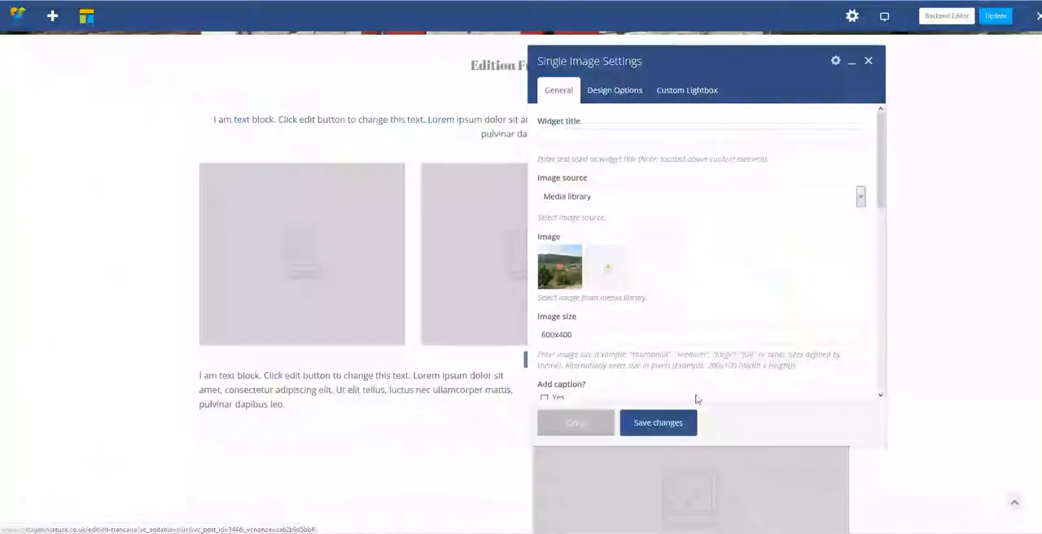
# Save and close the image settings, then reopen an image element and save it again
pyautogui.click(658, 422)
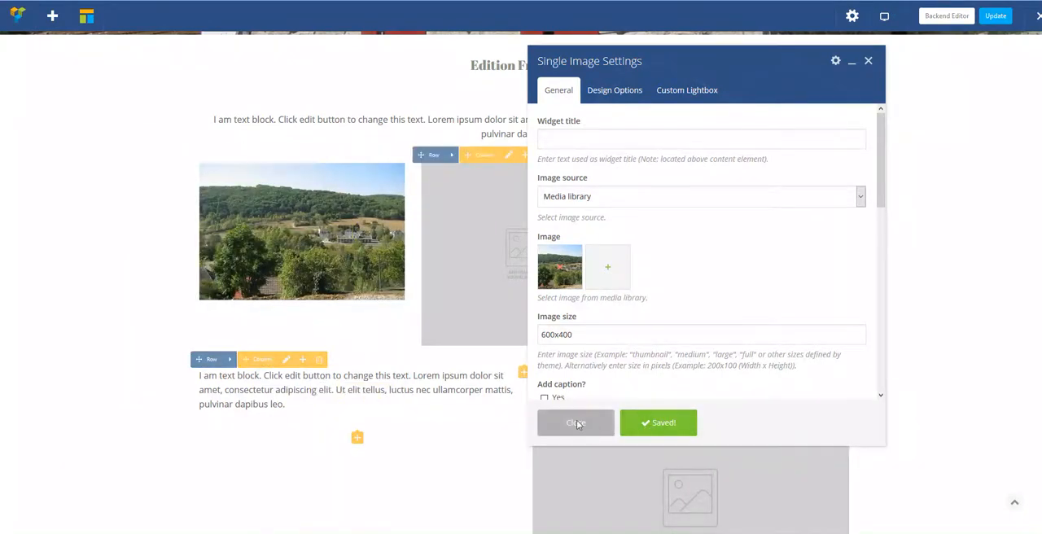
pyautogui.click(575, 423)
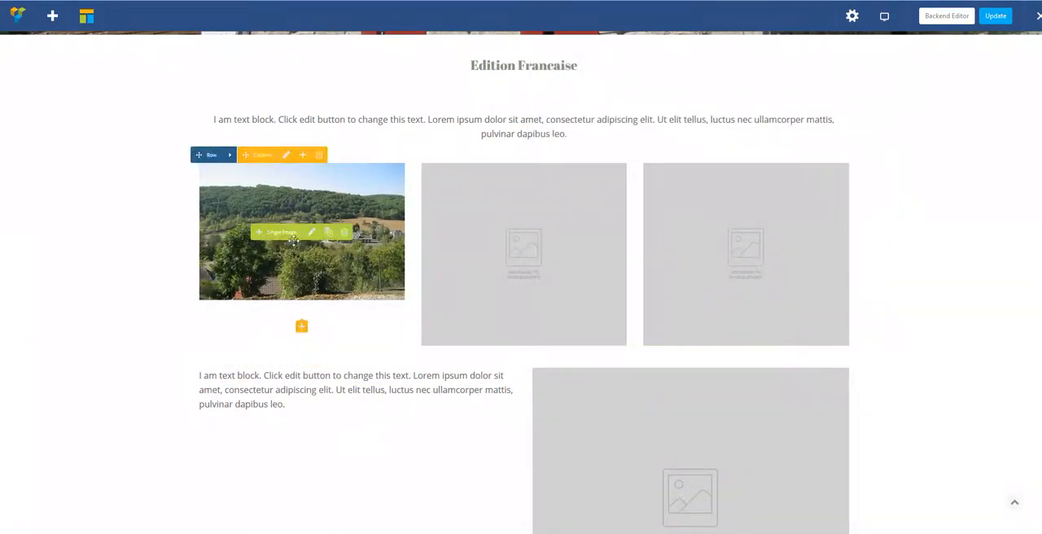
pyautogui.moveTo(371, 265)
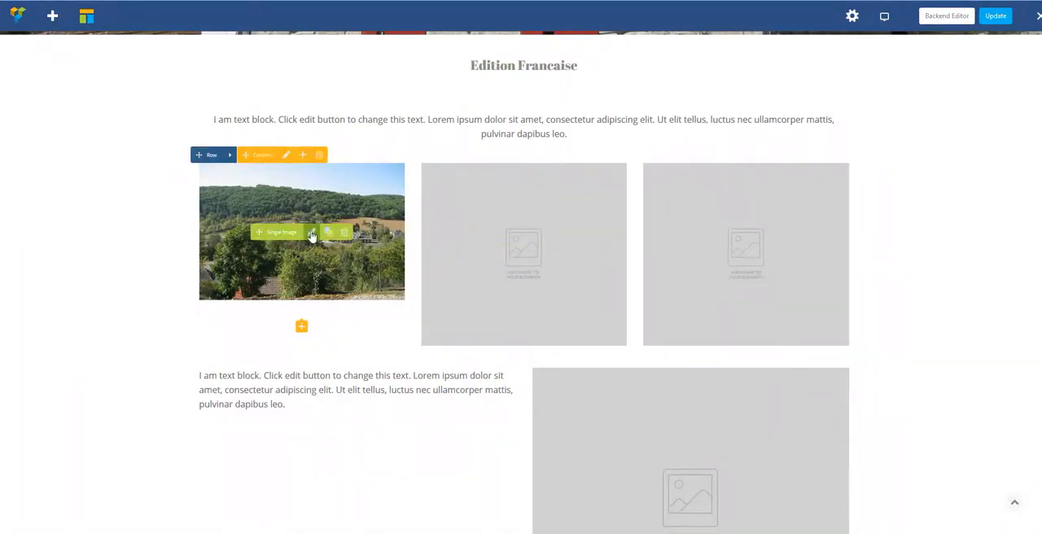
pyautogui.click(312, 232)
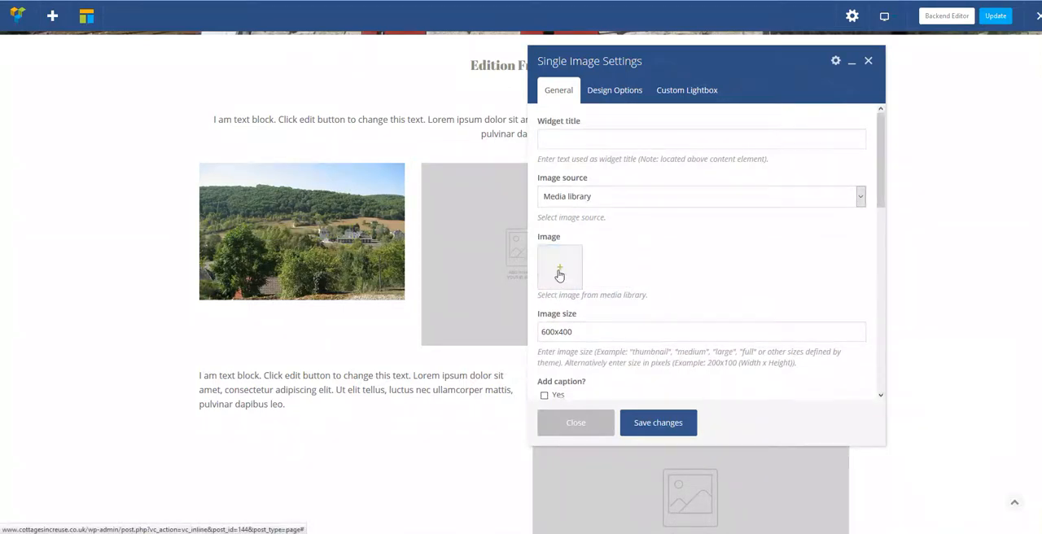
pyautogui.click(658, 422)
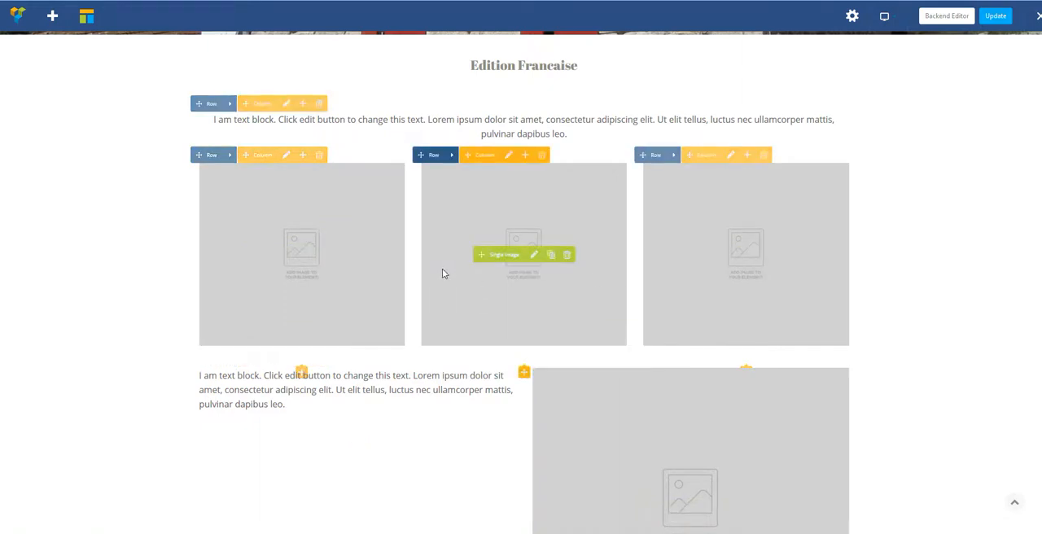
pyautogui.scroll(-3)
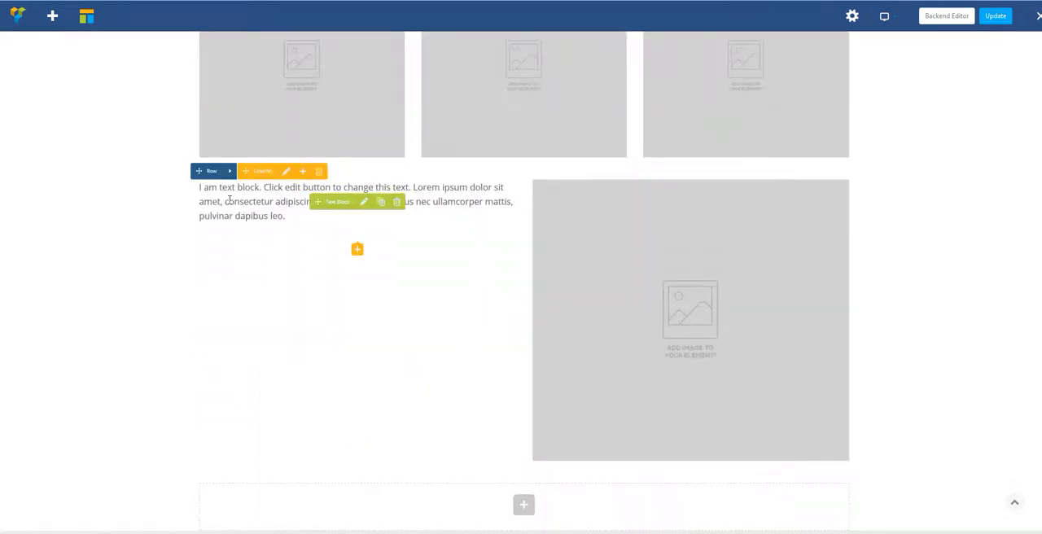
pyautogui.moveTo(671, 276)
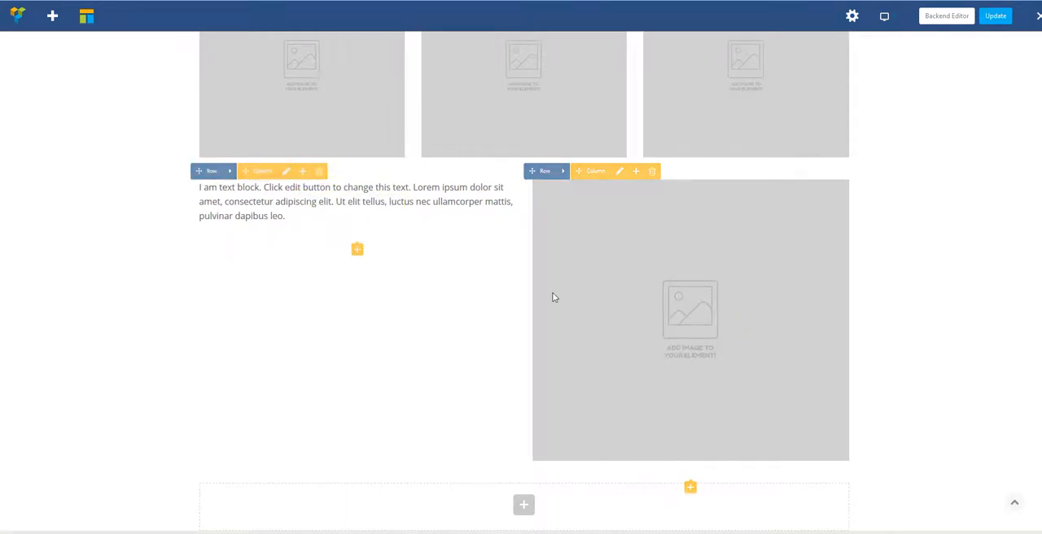
pyautogui.scroll(-3)
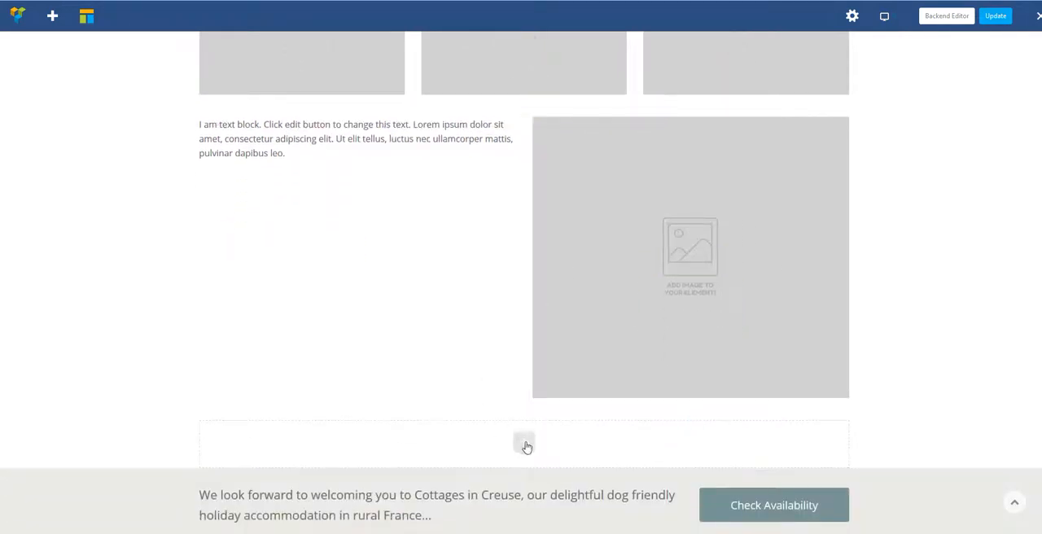
pyautogui.moveTo(524, 442)
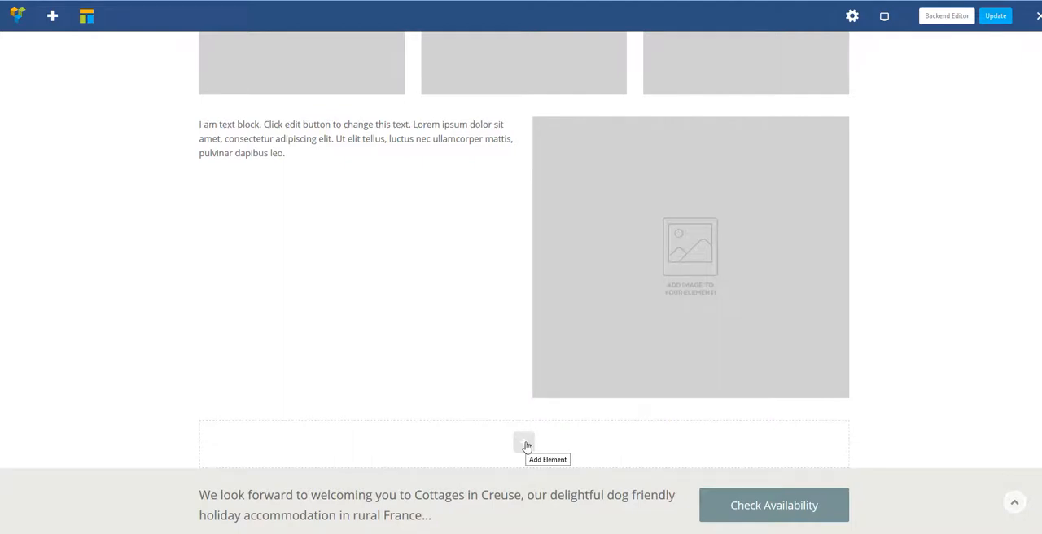
pyautogui.scroll(3)
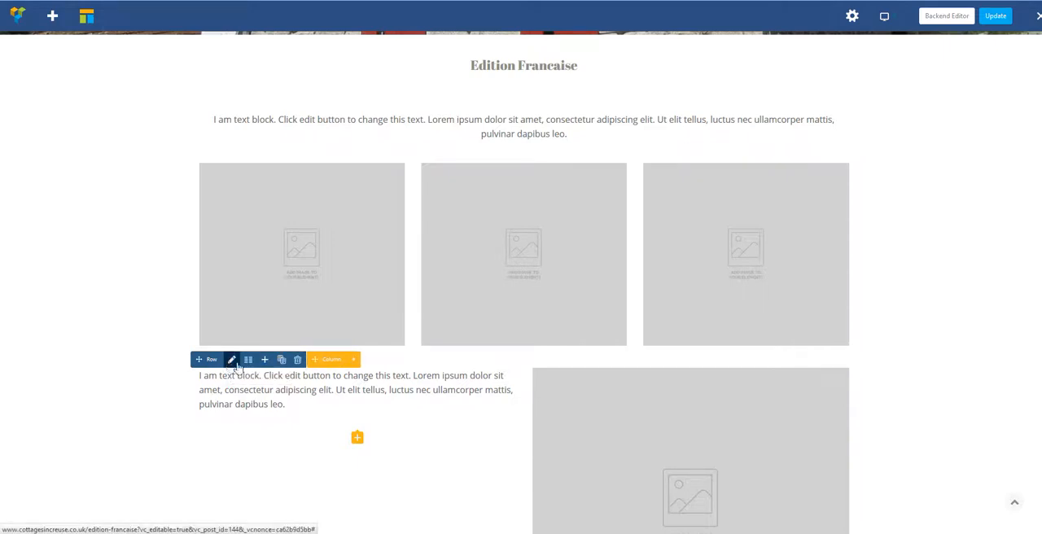
pyautogui.moveTo(282, 359)
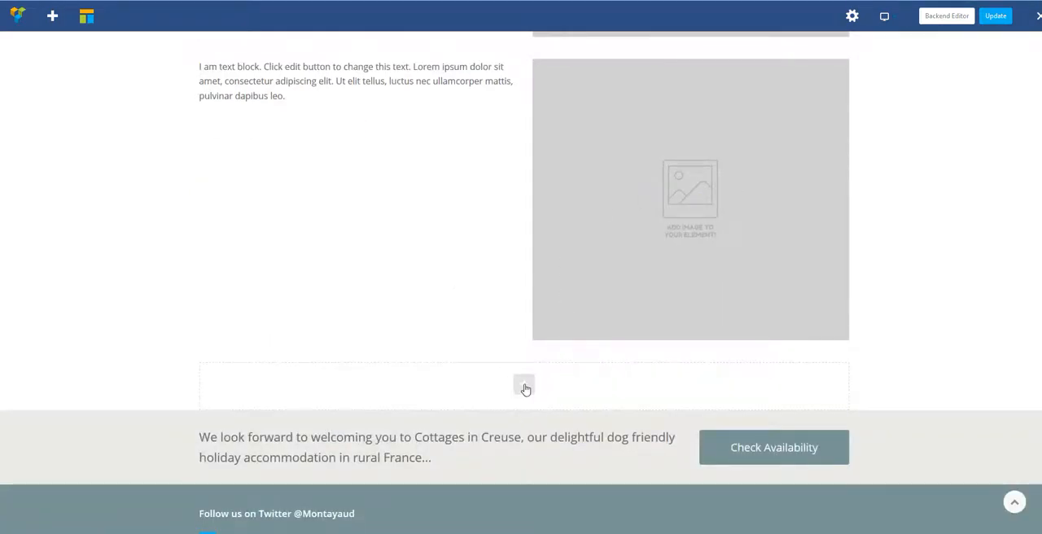
# Add an empty row below the text-and-image section and open its column layout options
pyautogui.click(523, 385)
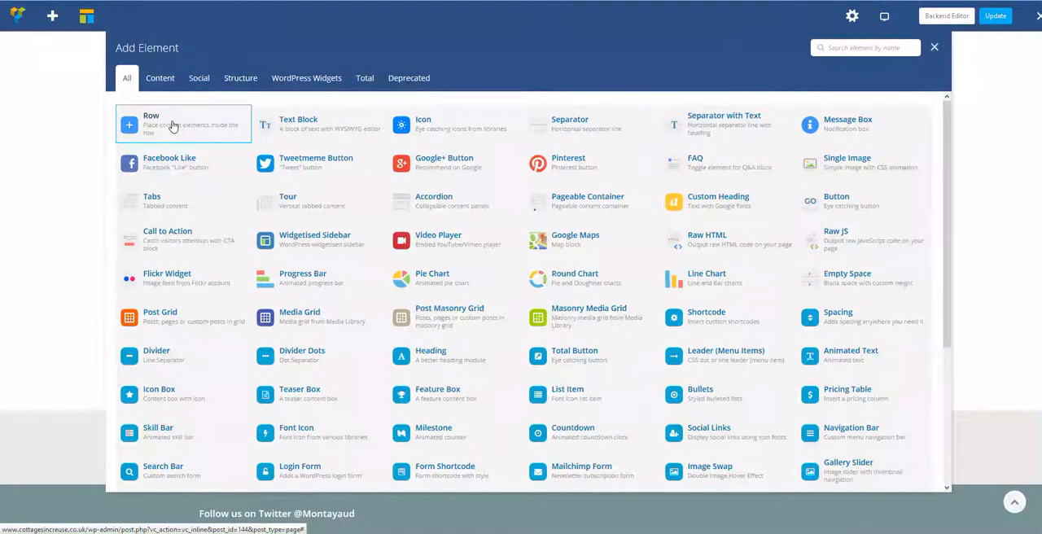
pyautogui.click(933, 47)
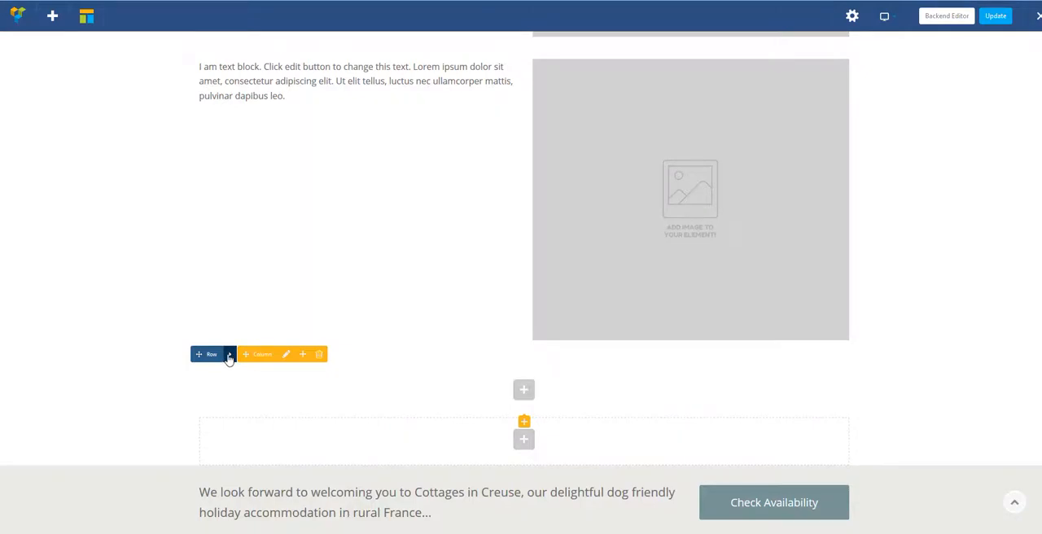
pyautogui.click(248, 354)
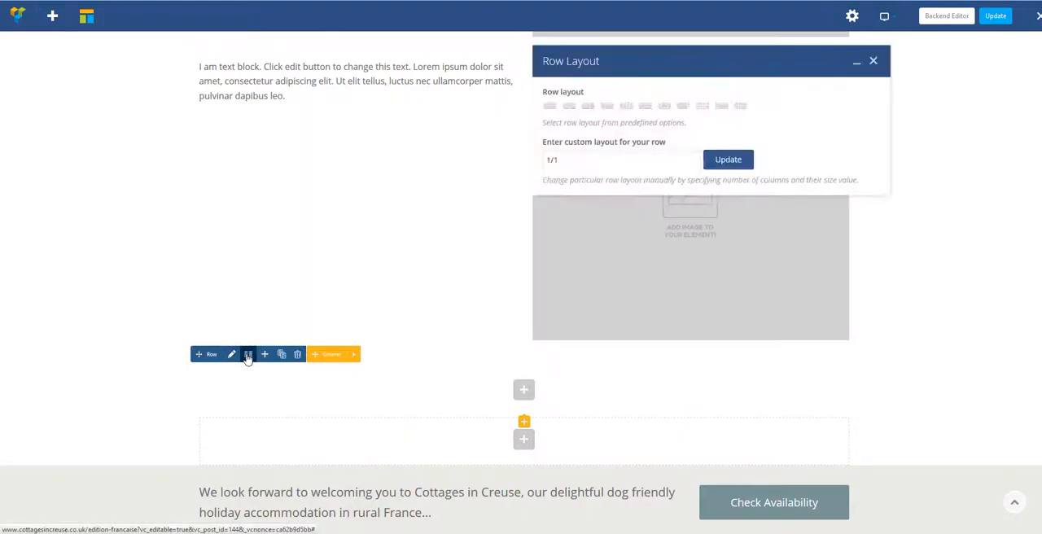
pyautogui.click(568, 105)
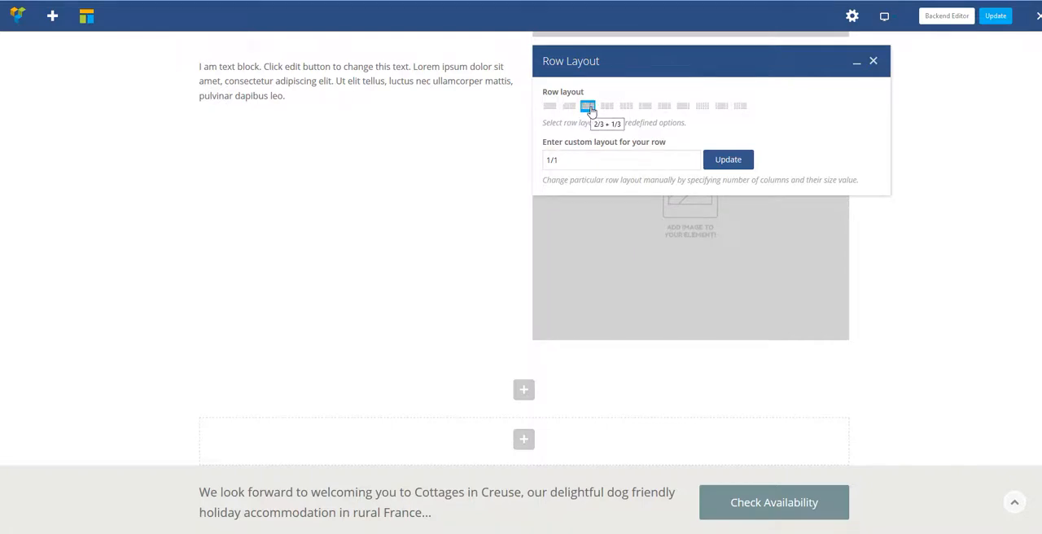
pyautogui.moveTo(606, 106)
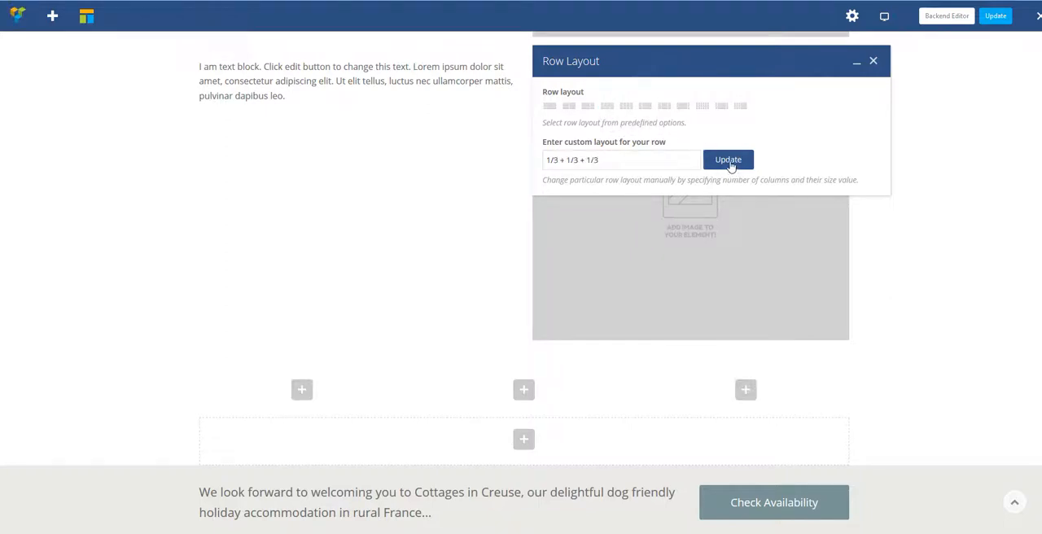
pyautogui.moveTo(272, 316)
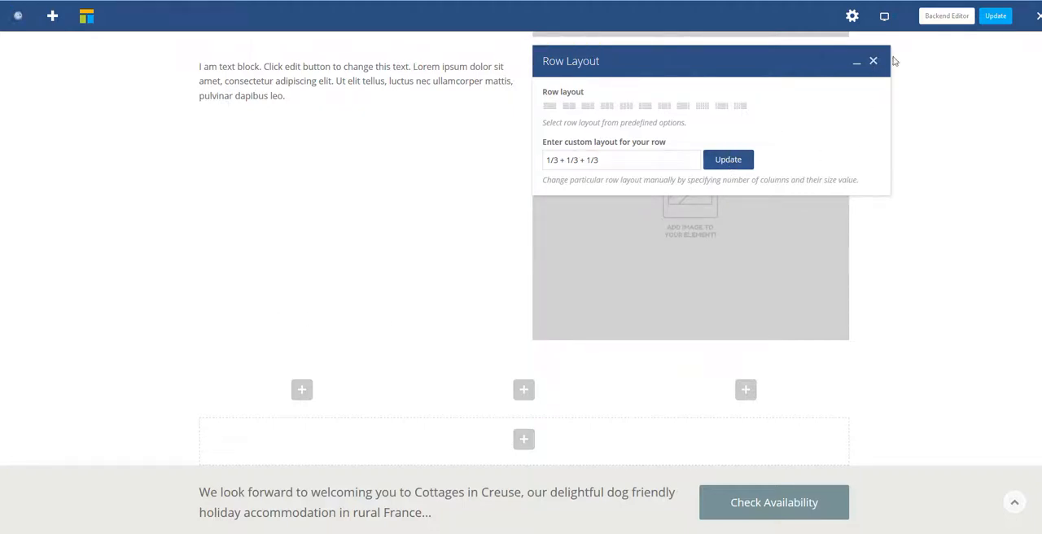
# Insert a Text Block into the first of the three new columns
pyautogui.click(873, 60)
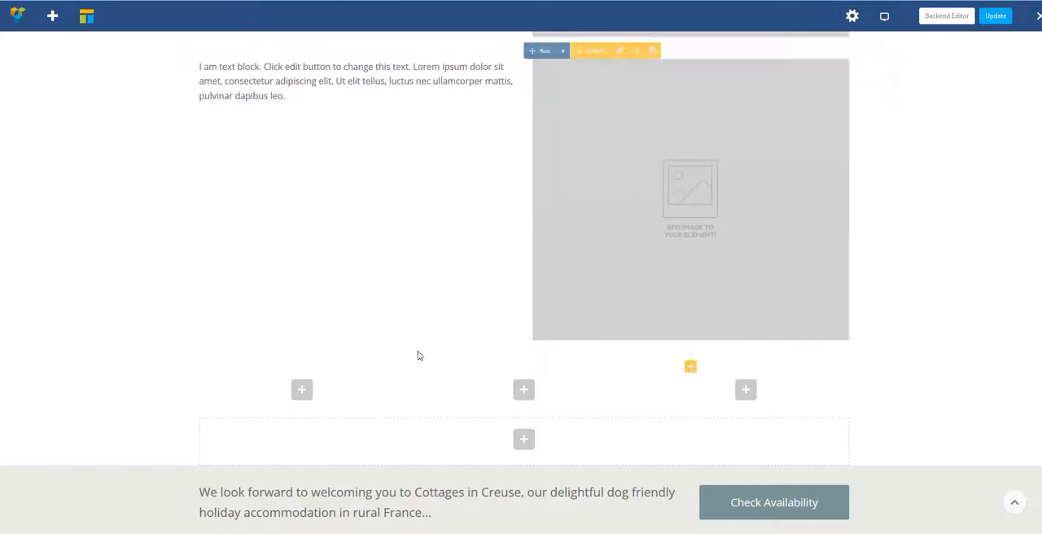
pyautogui.scroll(-3)
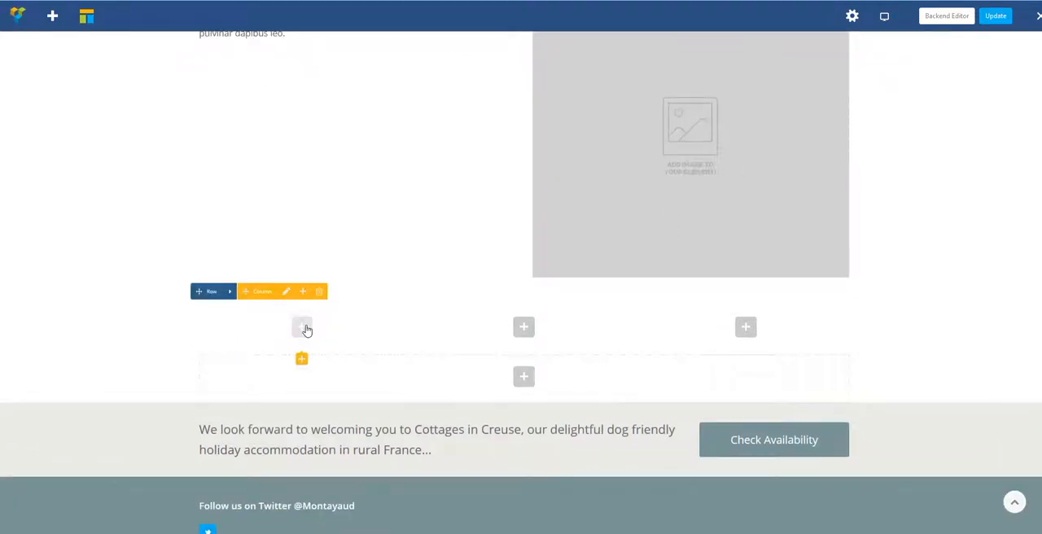
pyautogui.click(302, 327)
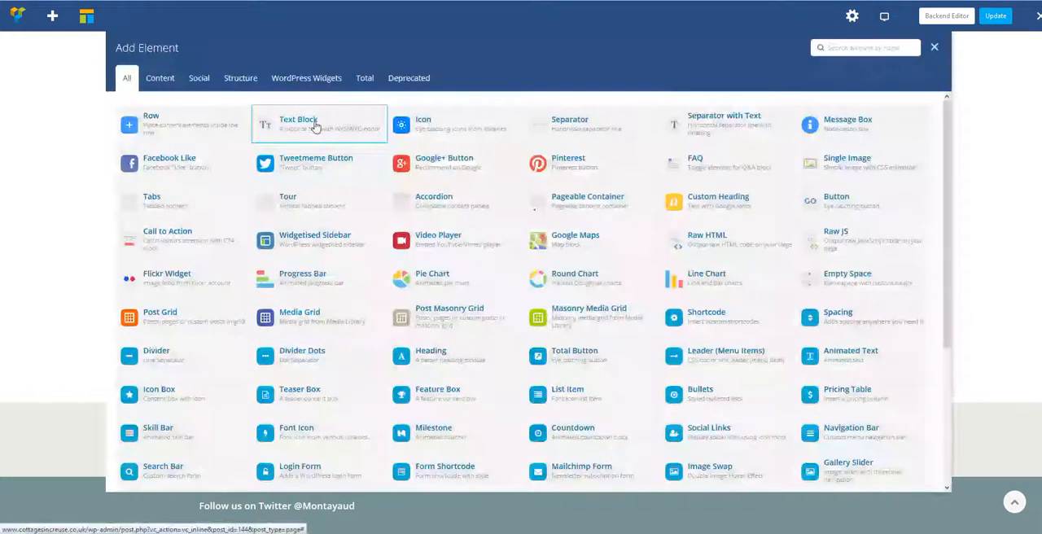
pyautogui.click(298, 124)
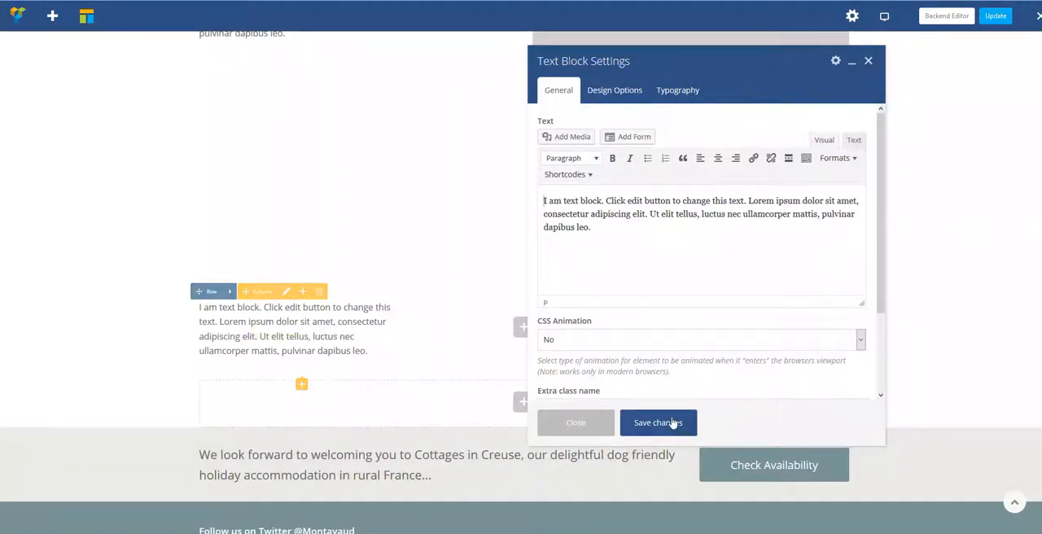
# Save the placeholder text block's settings and update the page
pyautogui.click(658, 422)
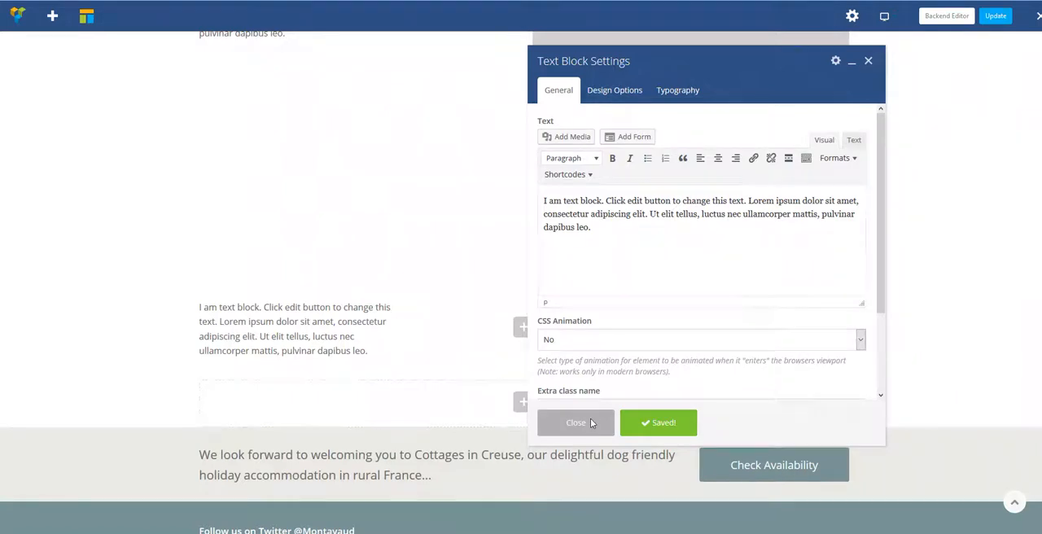
pyautogui.click(576, 423)
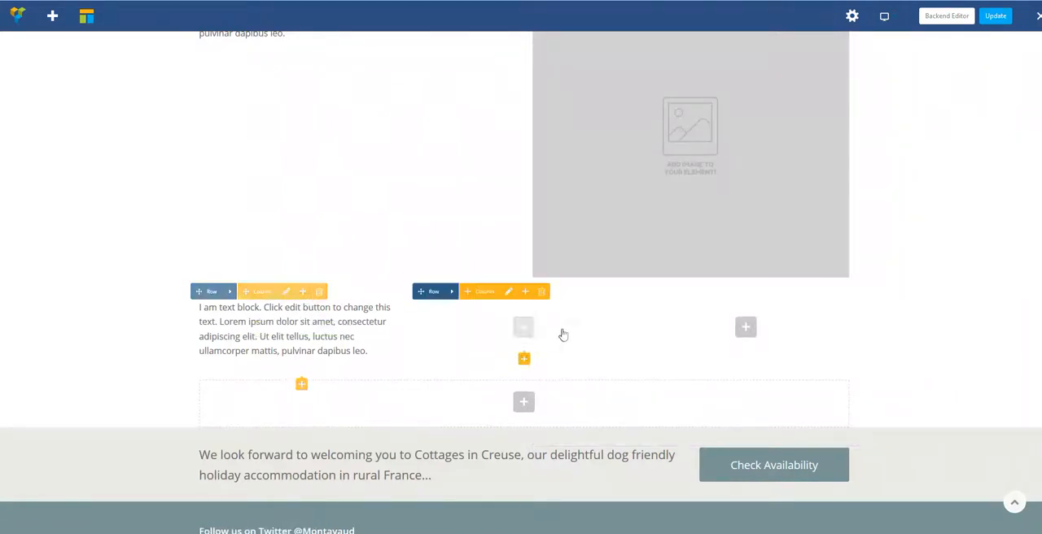
pyautogui.click(995, 16)
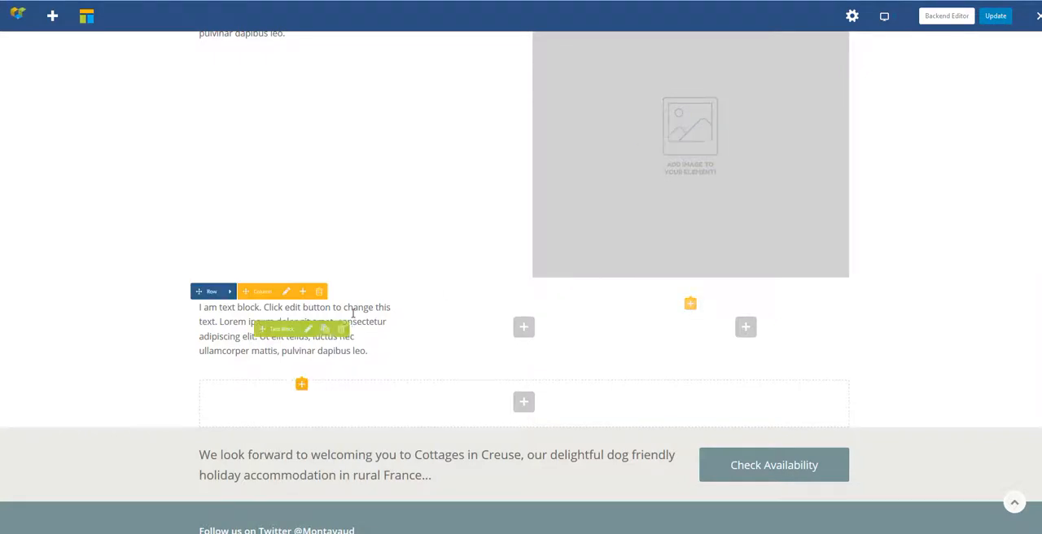
pyautogui.click(995, 15)
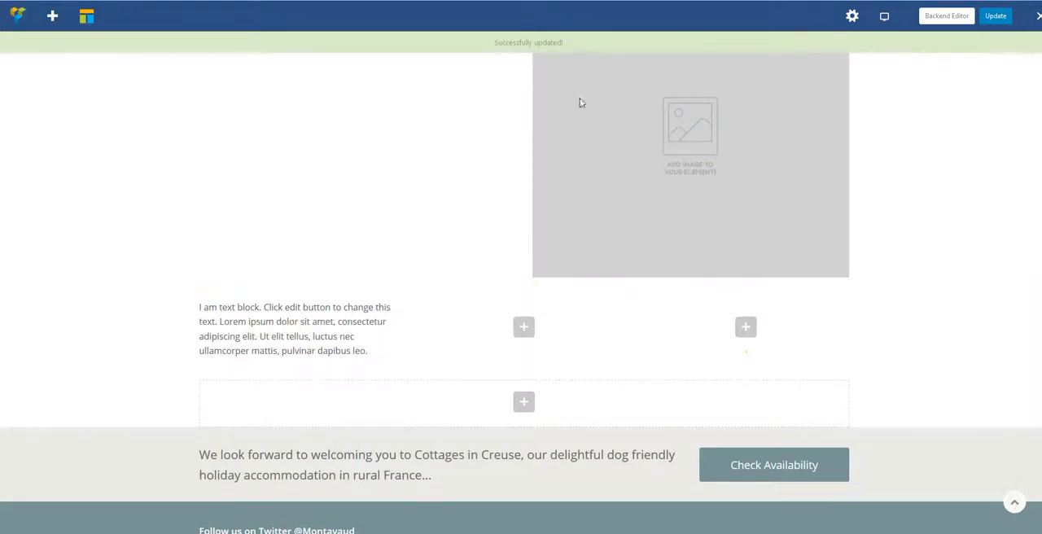